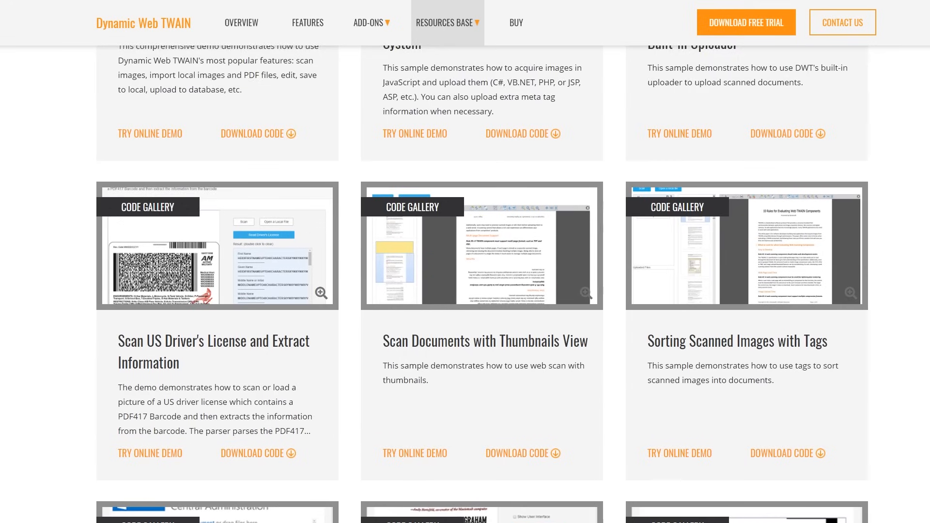
{"action": "scroll", "scroll_direction": "down", "scroll_amount": 3}
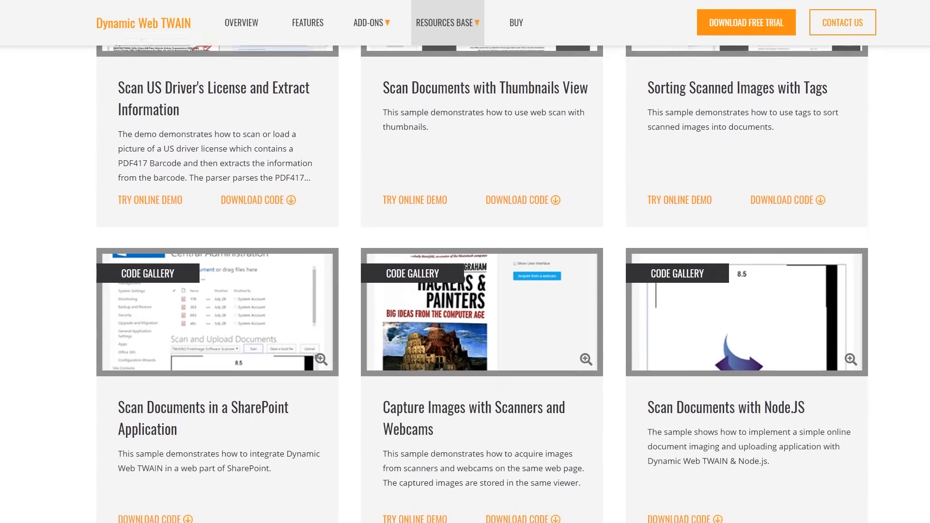
{"action": "scroll", "scroll_direction": "down", "scroll_amount": 3}
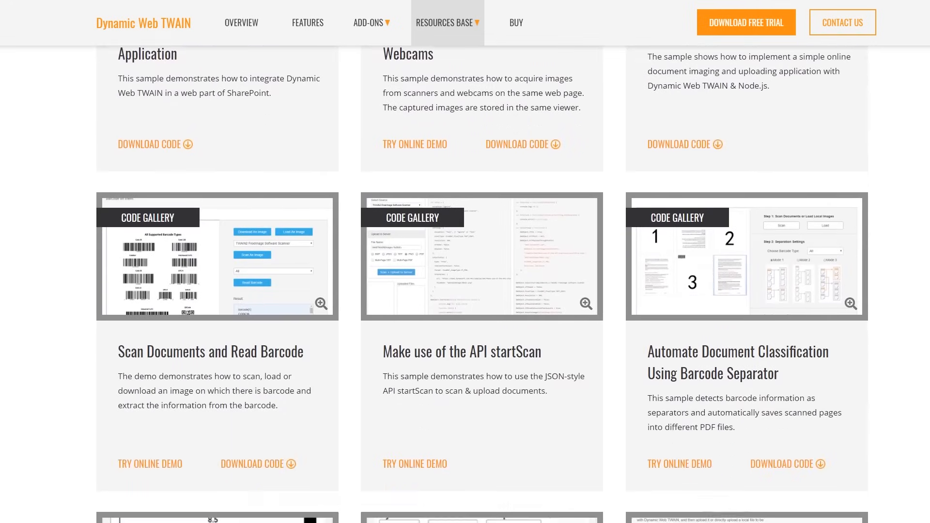
{"action": "scroll", "scroll_direction": "down", "scroll_amount": 3}
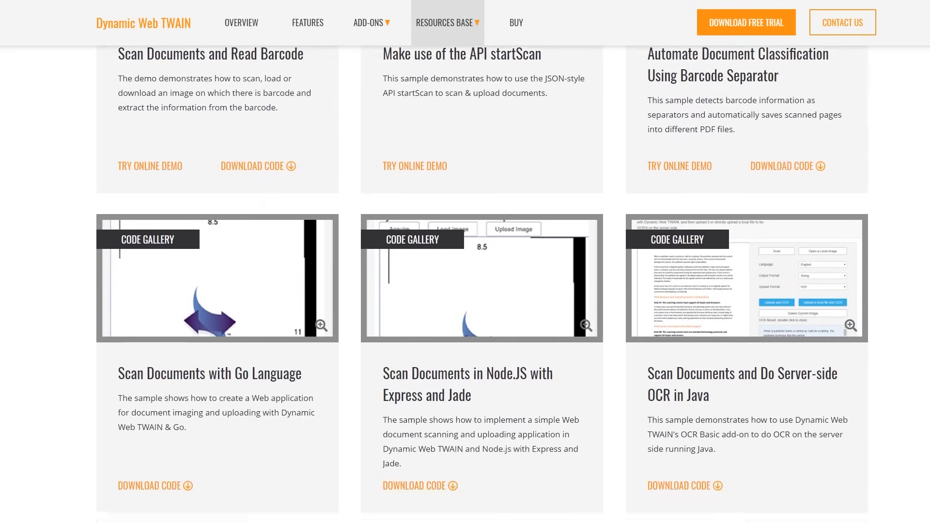